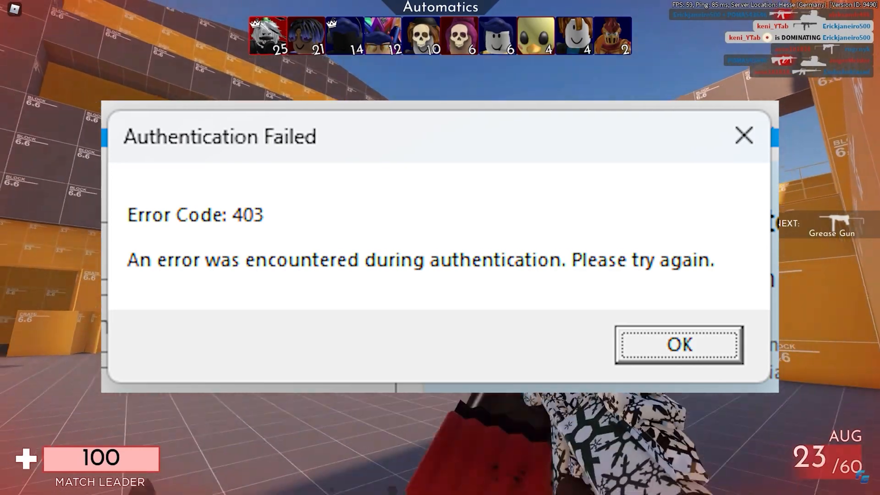
- Dismiss Roblox's error 403 authentication message and disconnect the VPNBOOK VPN
click(678, 344)
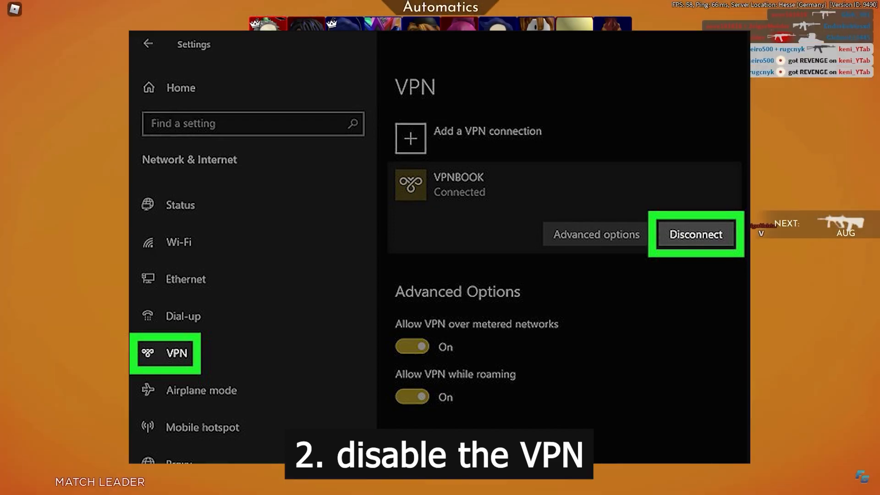
click(694, 234)
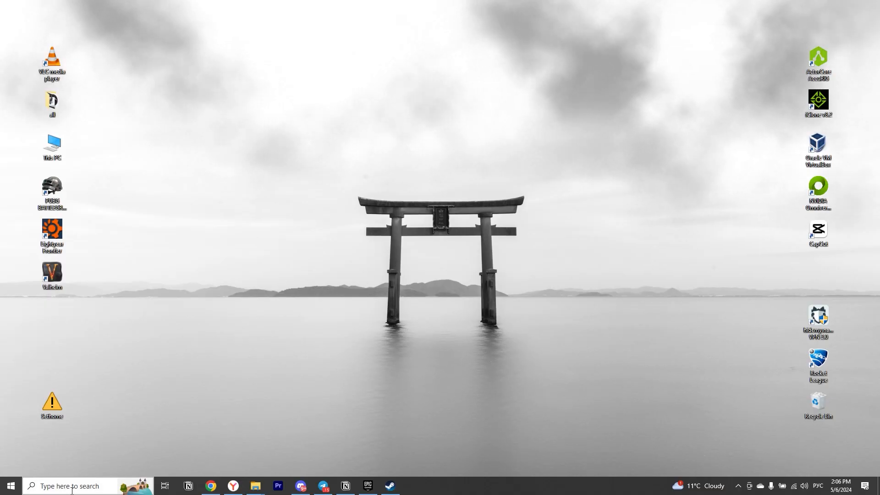
- Search Windows for %appdata% to reach the AppData folder in File Explorer
click(70, 485)
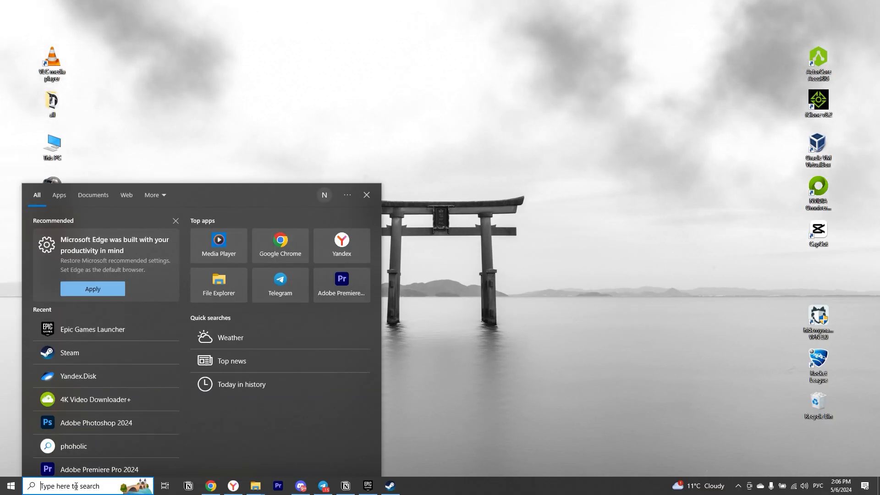
text(%appdata%)
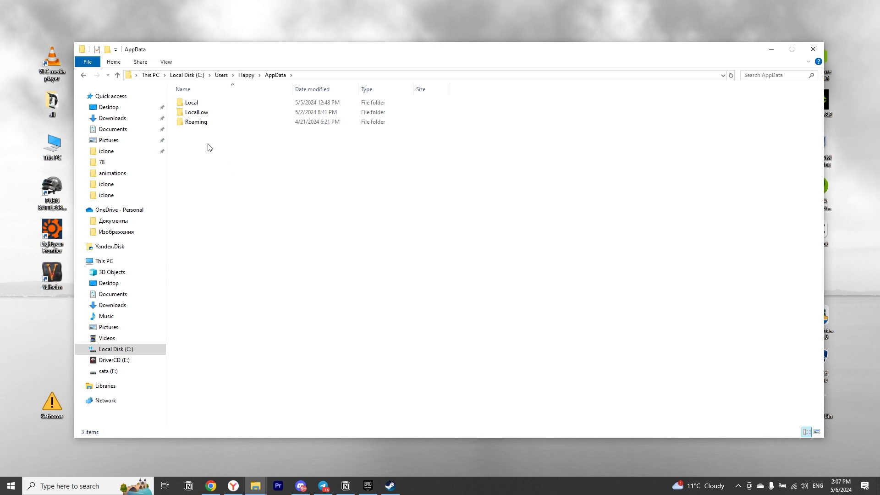
- Open AppData's Local folder and delete the Roblox folder, leaving 69 items
click(191, 103)
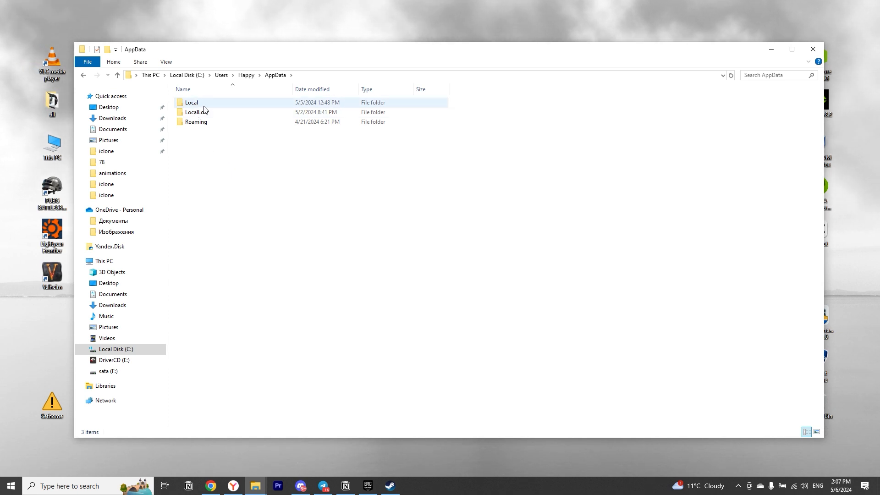
double_click(191, 102)
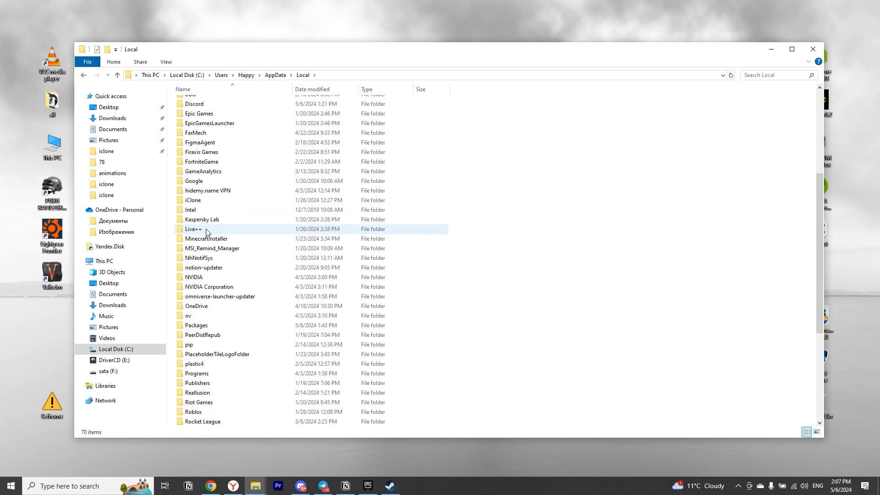
scroll(down, 3)
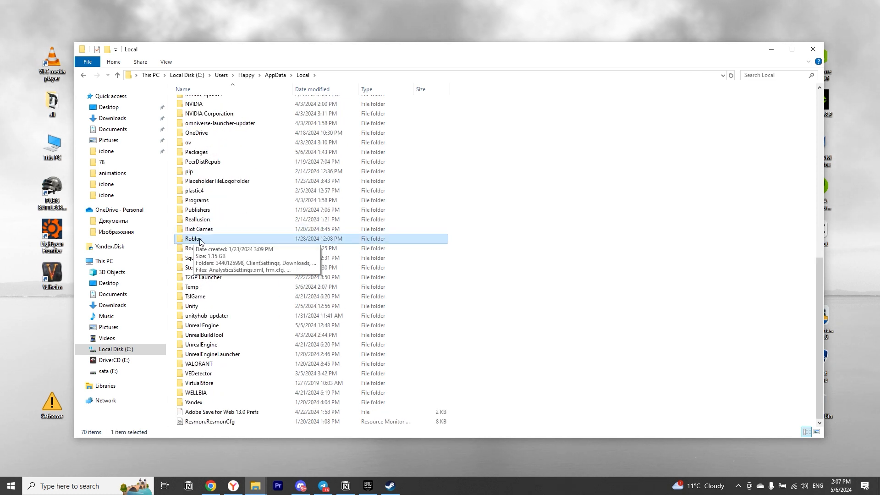
right_click(193, 238)
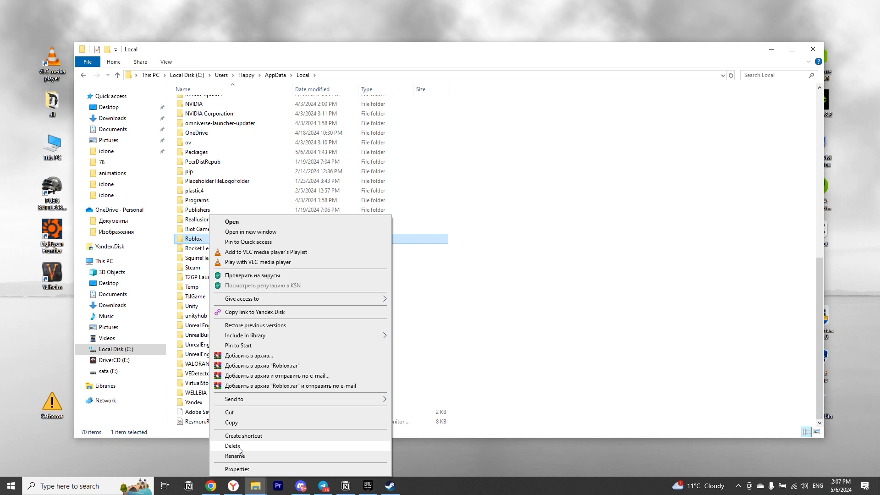
click(233, 445)
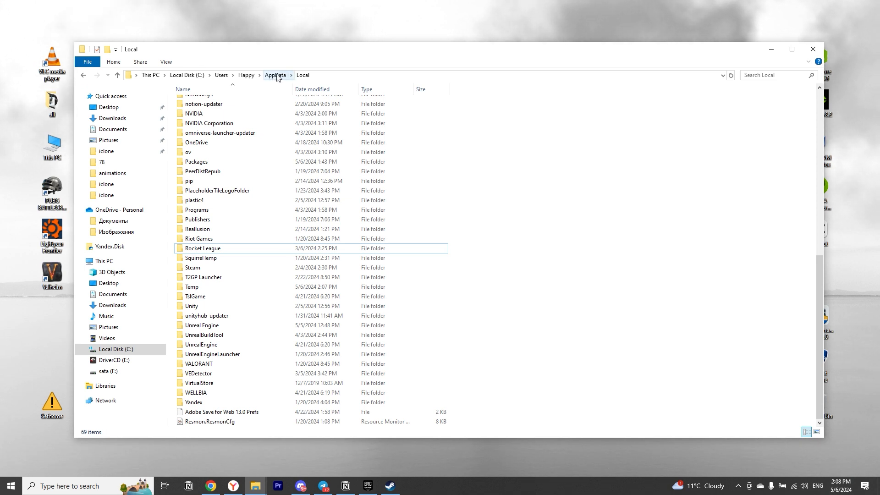
- Go back to AppData, open LocalLow, and delete rbxcsettings.rbx
click(275, 74)
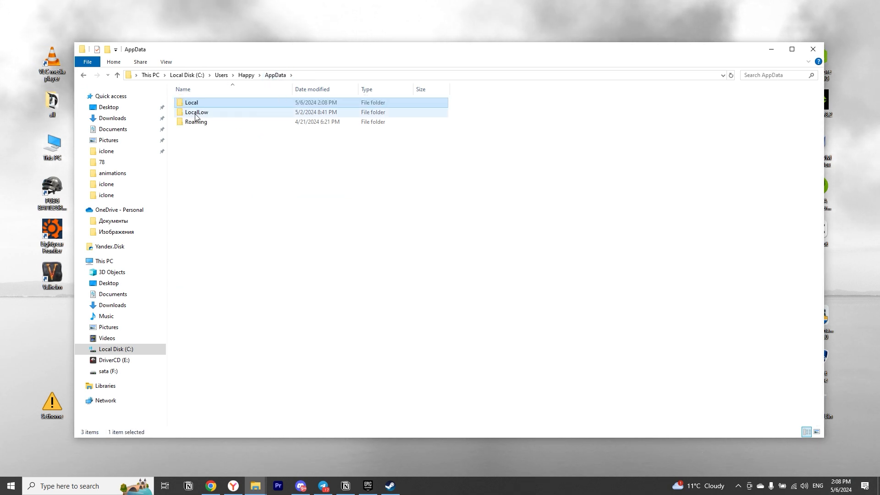
click(196, 112)
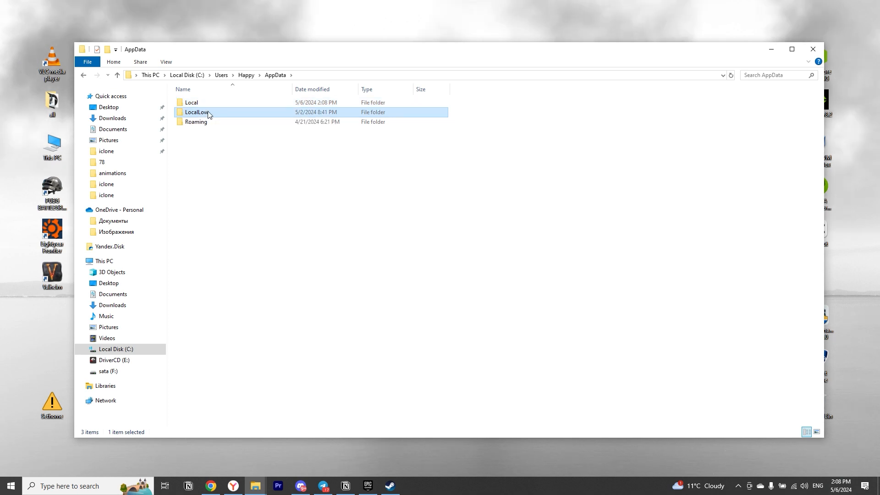
double_click(197, 112)
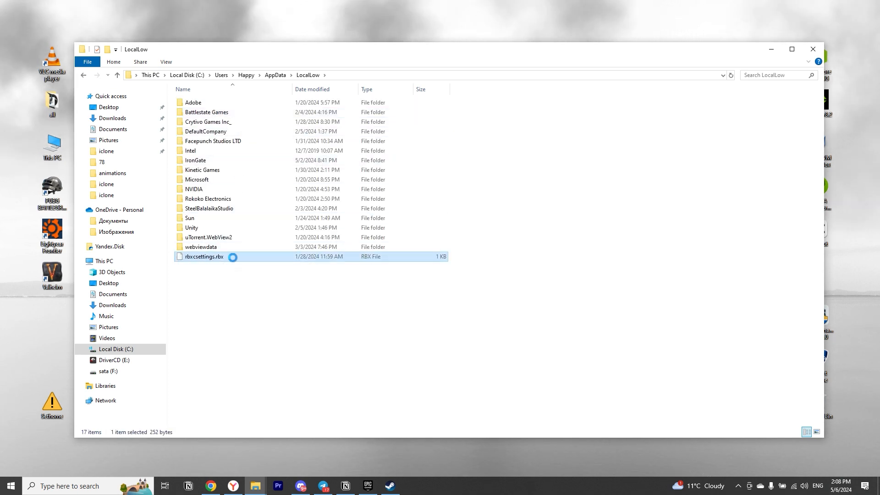
right_click(204, 256)
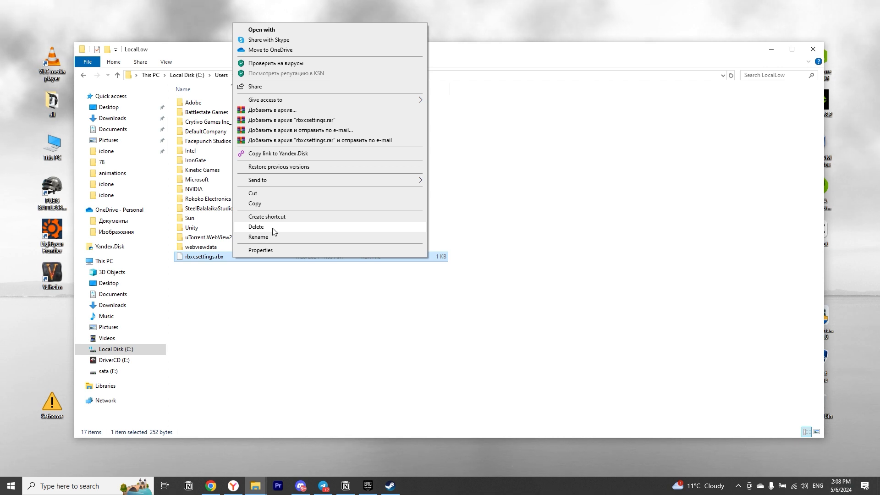
click(256, 227)
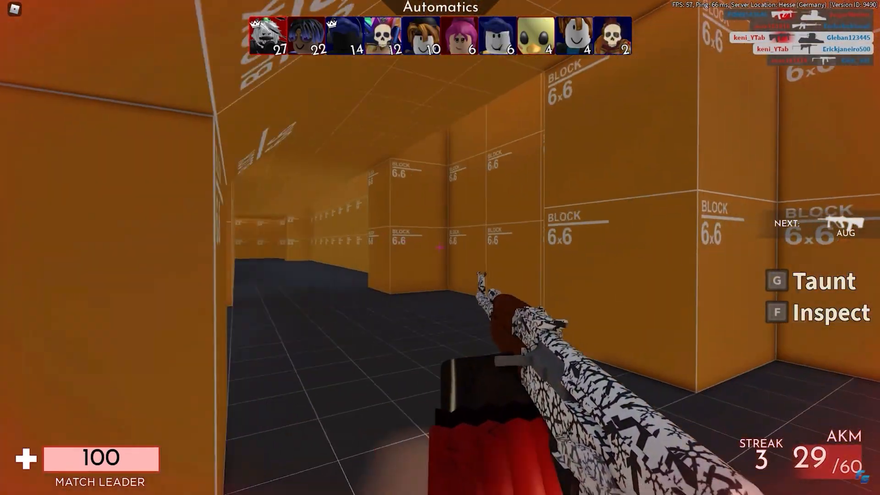
- Fire the weapon in the running Roblox Automatics match
click(440, 248)
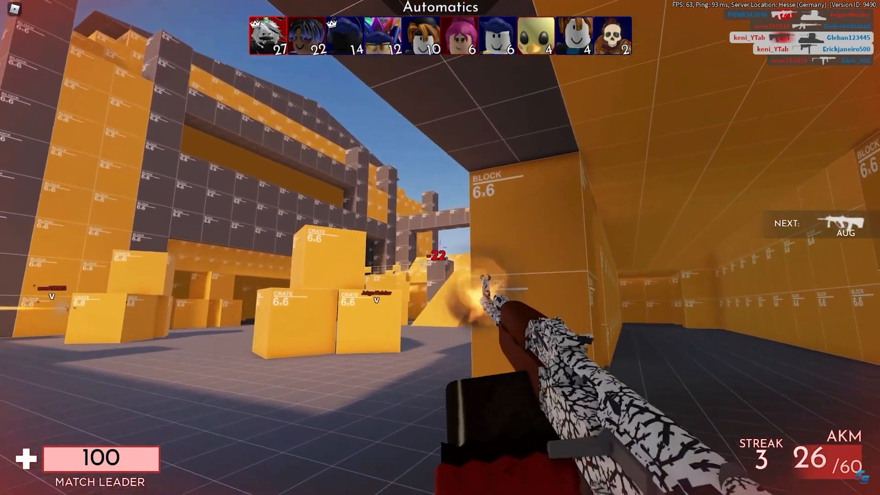